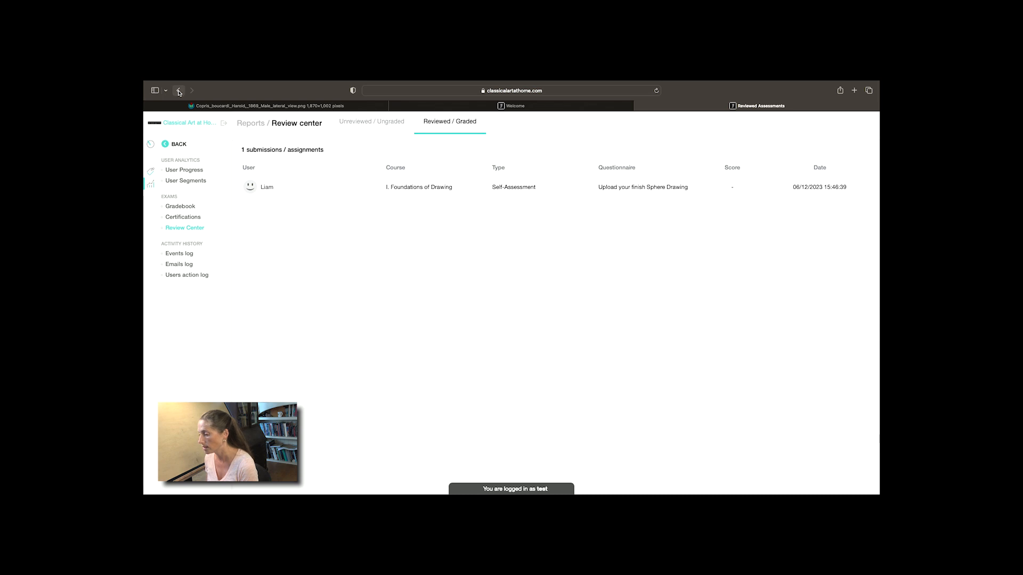
Go back from the review center to the seat manager Dashboard.
{"action": "left_click", "coordinate": [178, 90]}
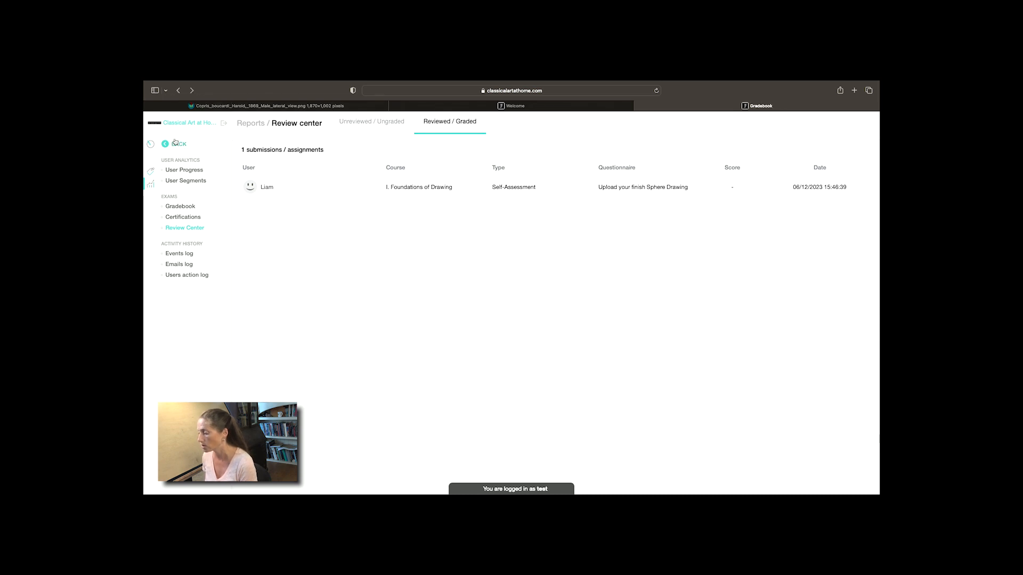
{"action": "left_click", "coordinate": [172, 143]}
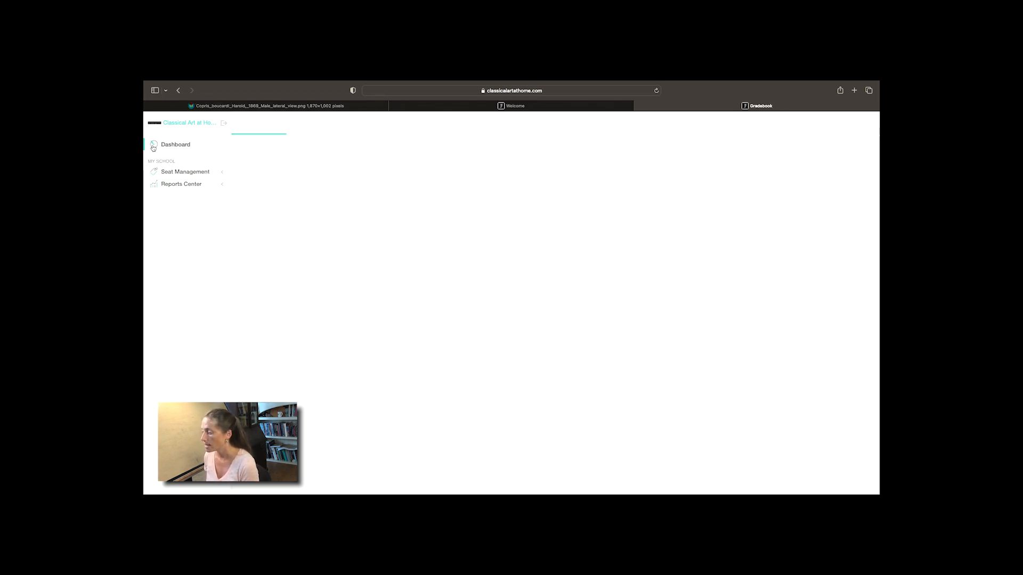
{"action": "left_click", "coordinate": [175, 144]}
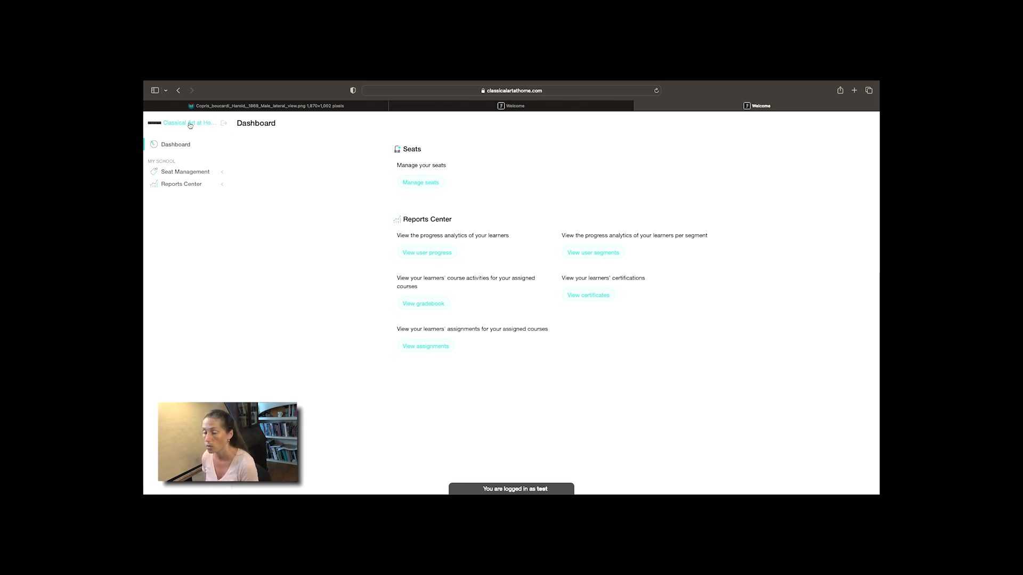
{"action": "mouse_move", "coordinate": [189, 123]}
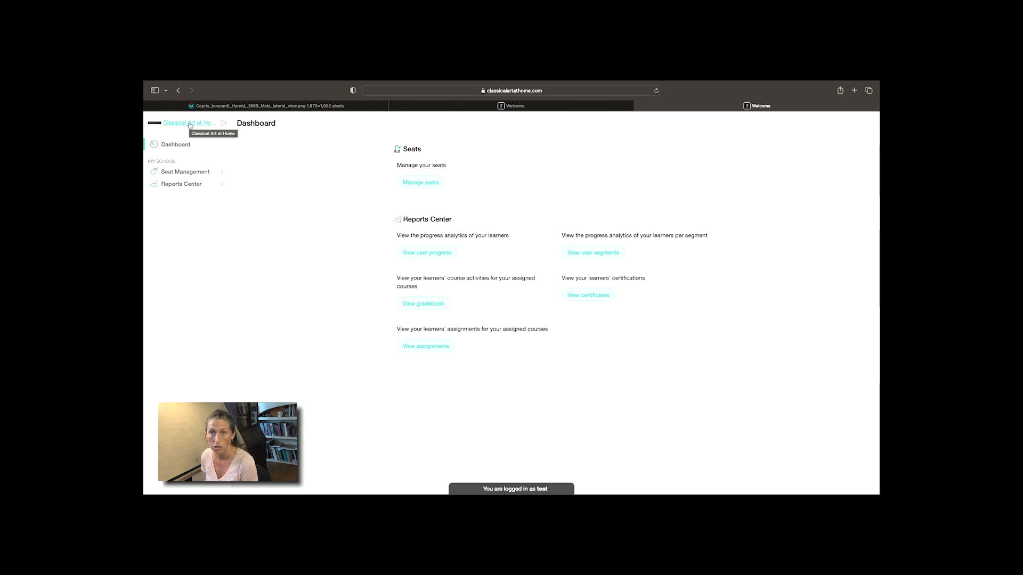
Open the school home page and browse the FAQs and course catalogue.
{"action": "left_click", "coordinate": [188, 123]}
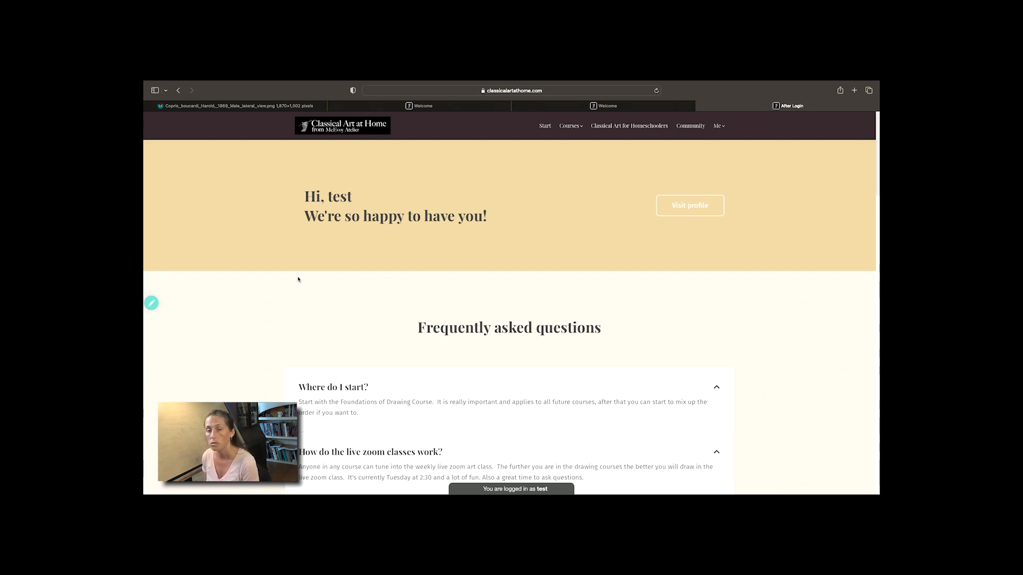
{"action": "mouse_move", "coordinate": [337, 281]}
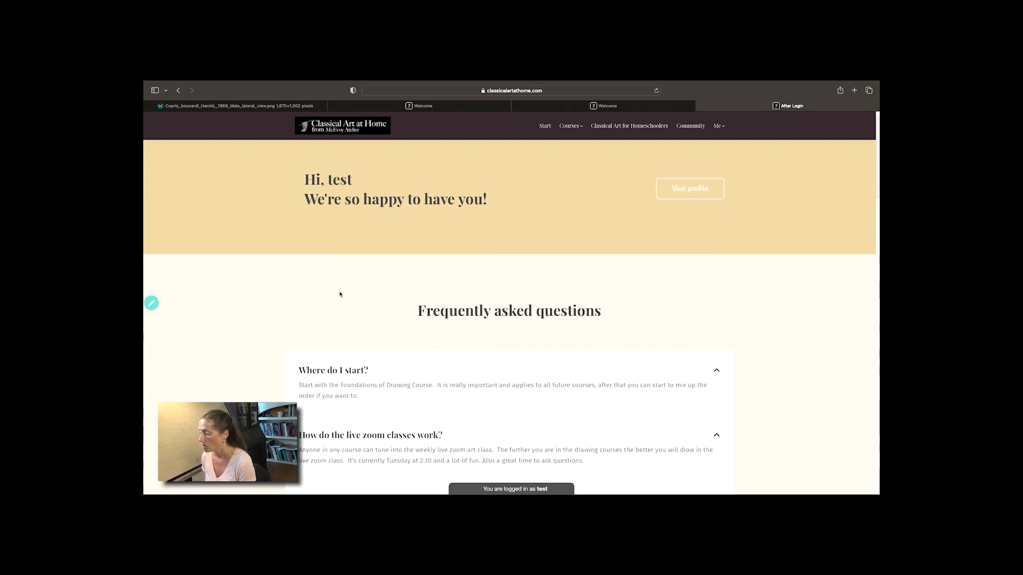
{"action": "scroll", "scroll_direction": "down", "scroll_amount": 3}
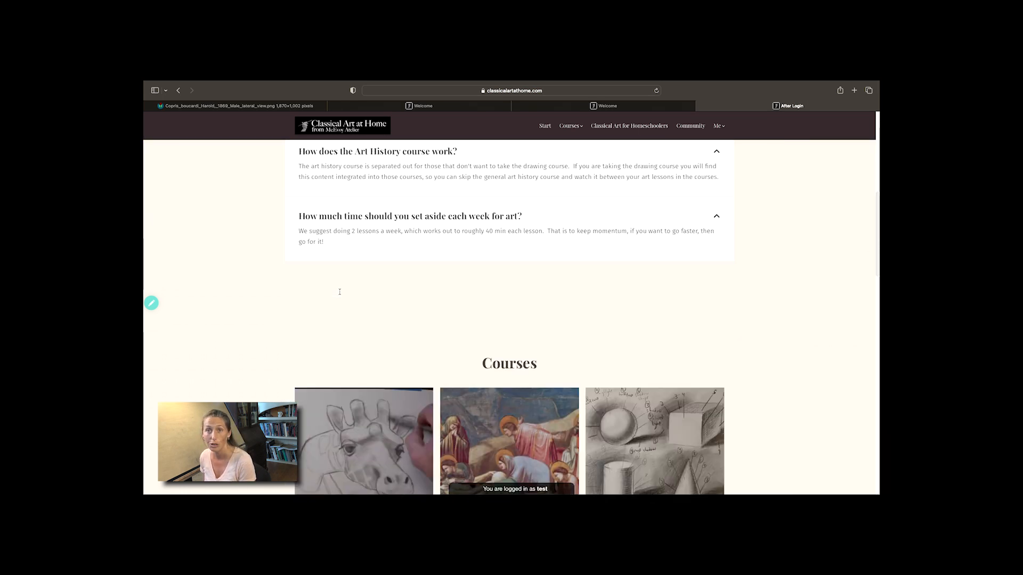
{"action": "scroll", "scroll_direction": "up", "scroll_amount": 3}
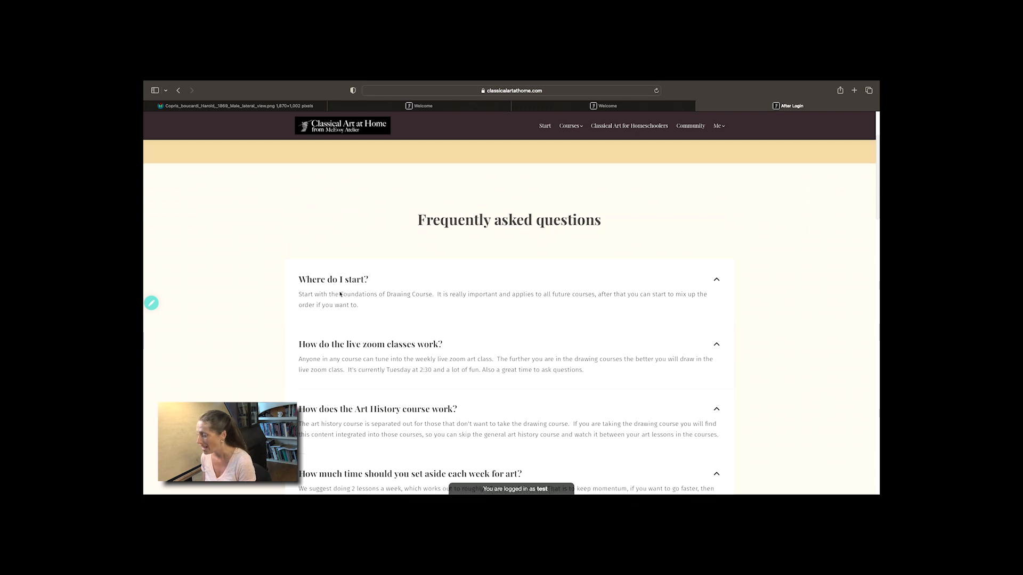
{"action": "scroll", "scroll_direction": "down", "scroll_amount": 3}
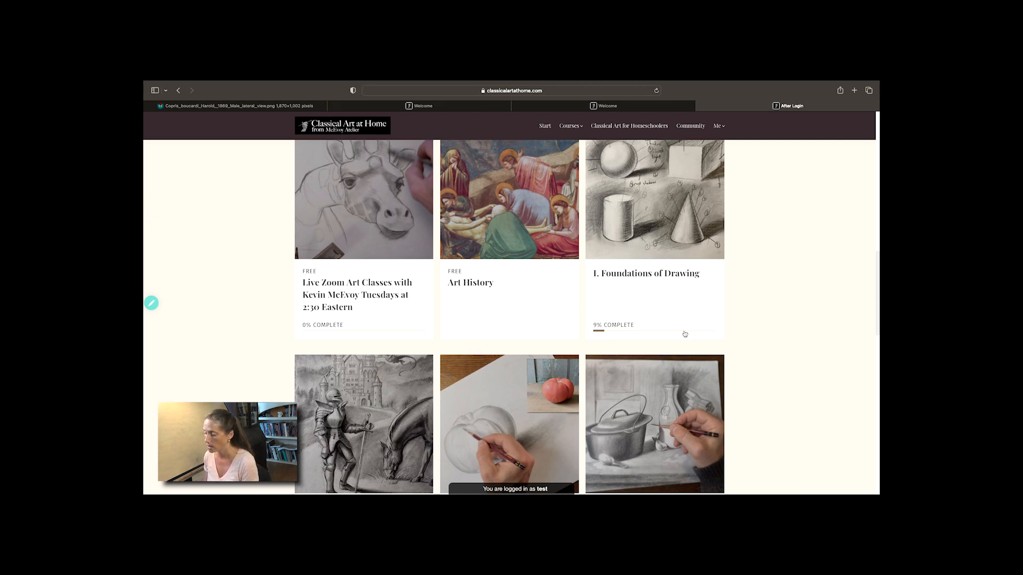
{"action": "scroll", "scroll_direction": "down", "scroll_amount": 3}
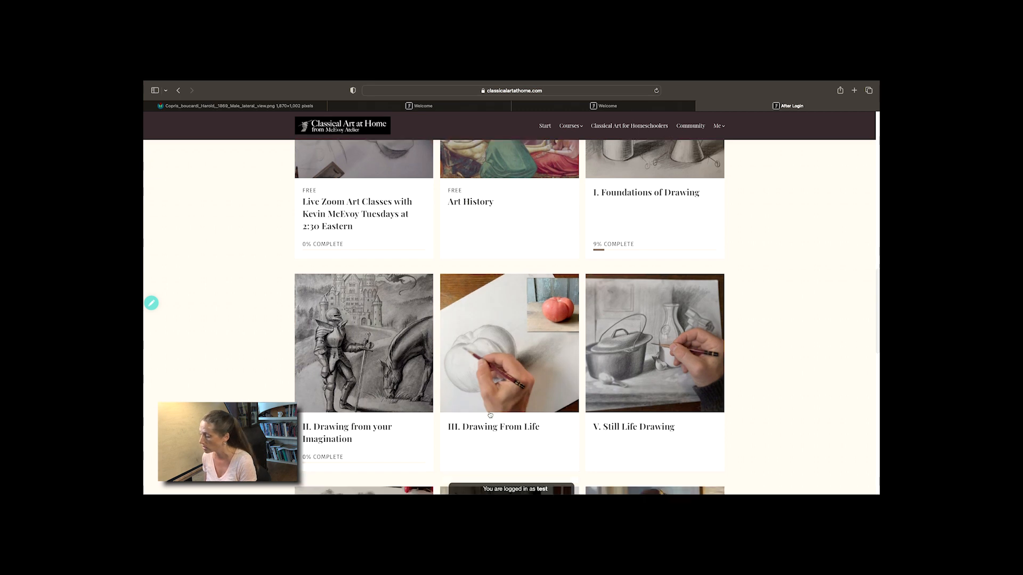
{"action": "scroll", "scroll_direction": "down", "scroll_amount": 3}
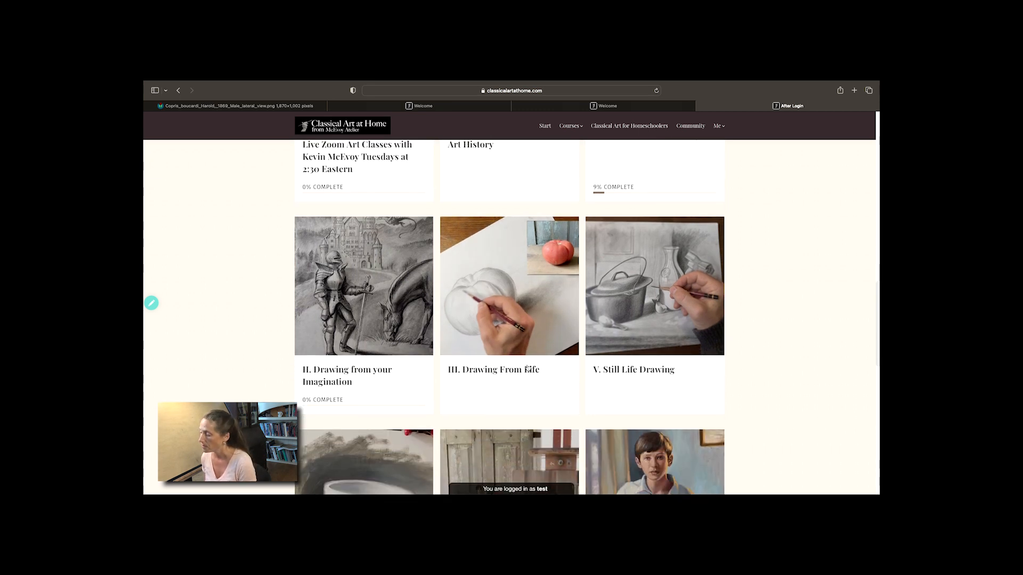
{"action": "mouse_move", "coordinate": [491, 381]}
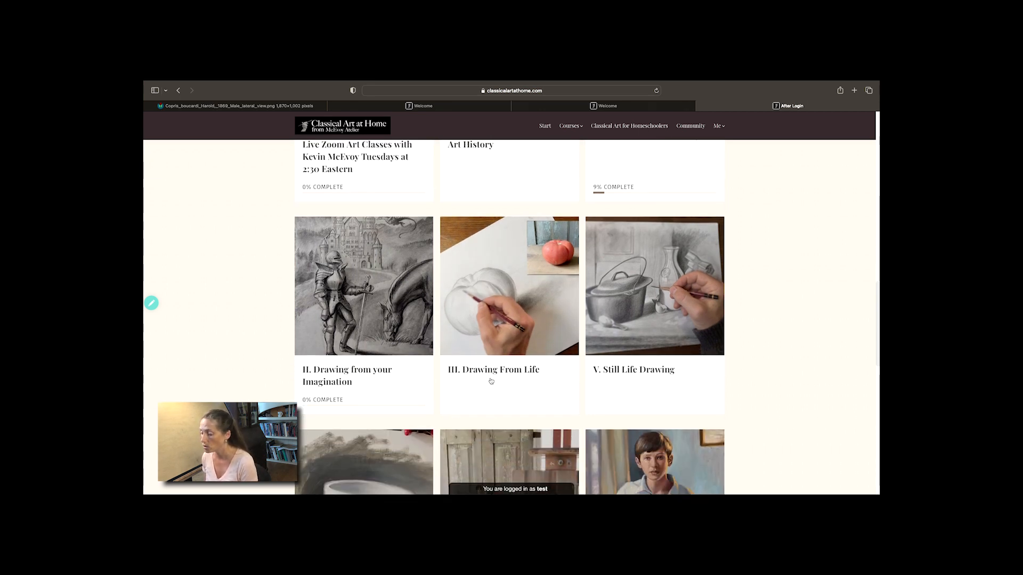
{"action": "scroll", "scroll_direction": "up", "scroll_amount": 3}
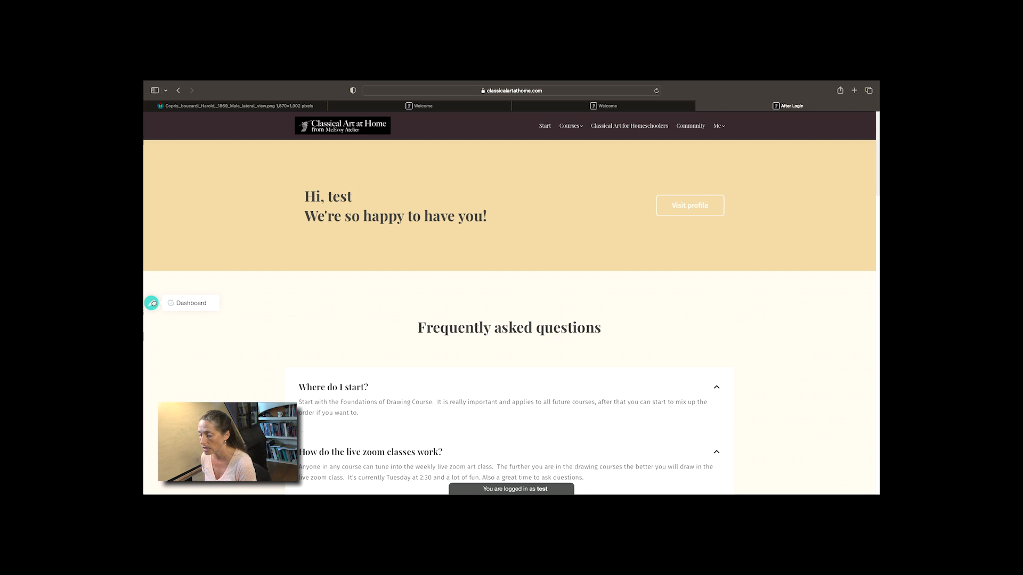
{"action": "mouse_move", "coordinate": [151, 303]}
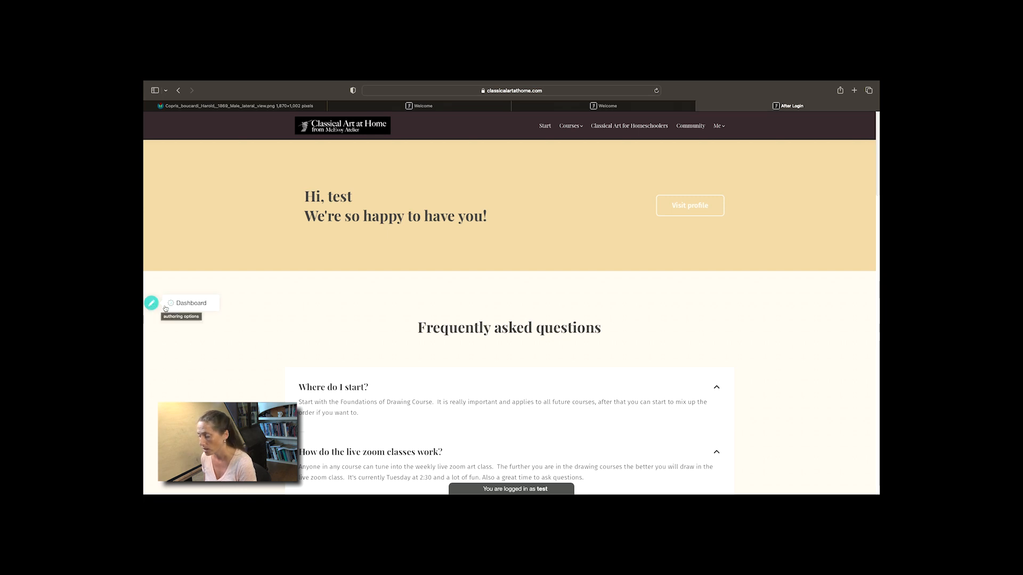
Return to the Dashboard via authoring options and open Manage seats.
{"action": "left_click", "coordinate": [190, 302]}
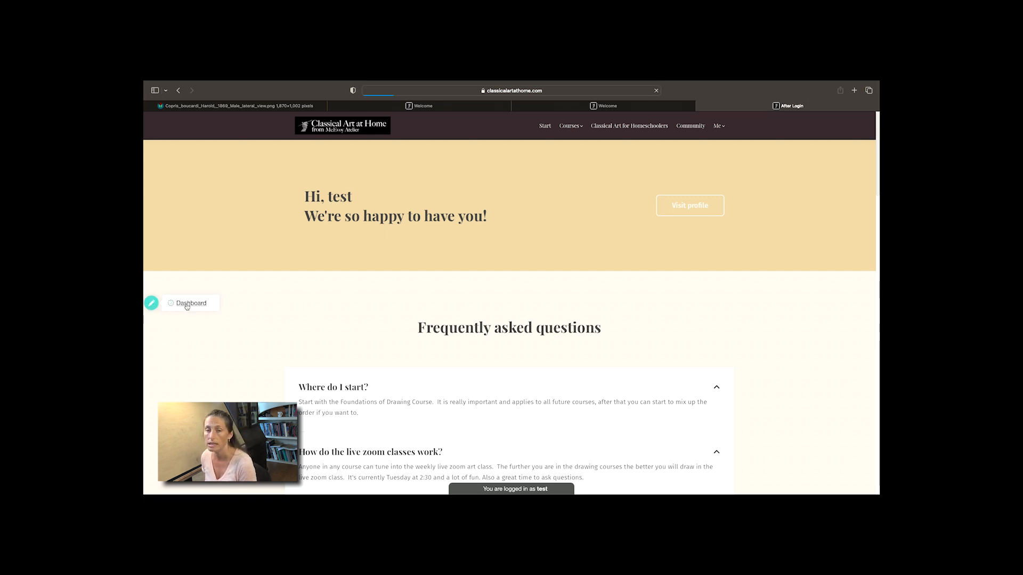
{"action": "left_click", "coordinate": [189, 303]}
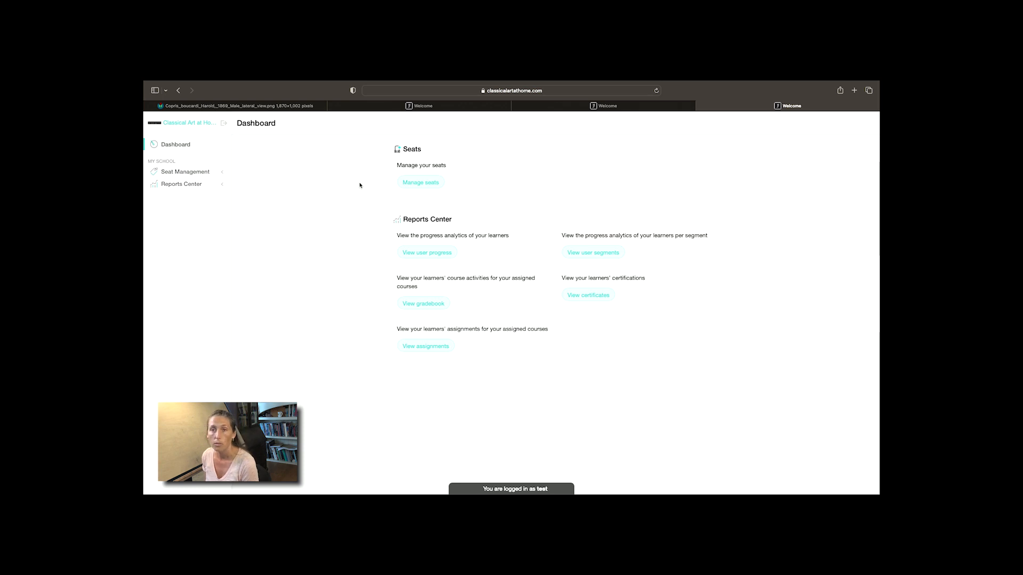
{"action": "mouse_move", "coordinate": [462, 180]}
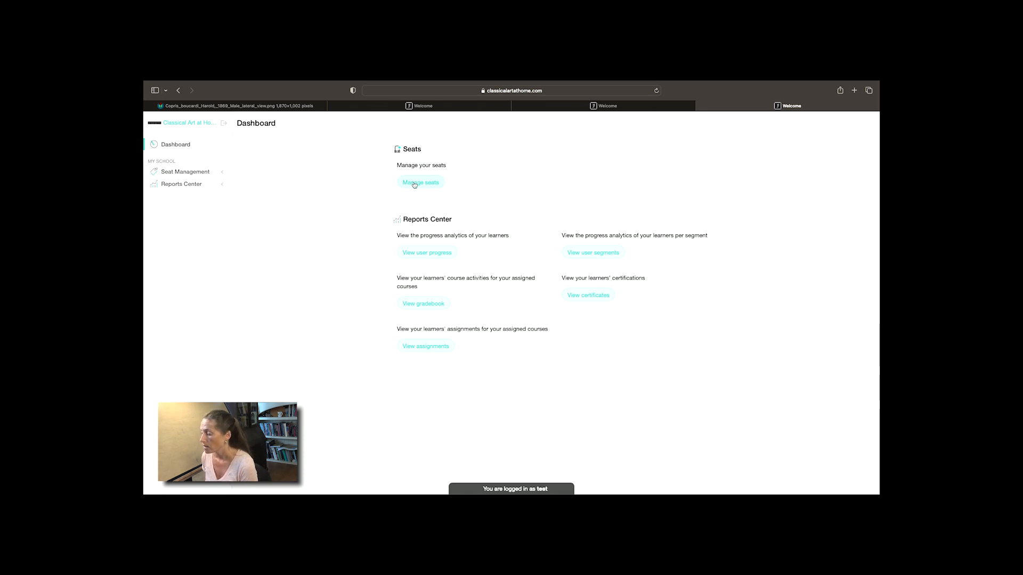
{"action": "left_click", "coordinate": [421, 182]}
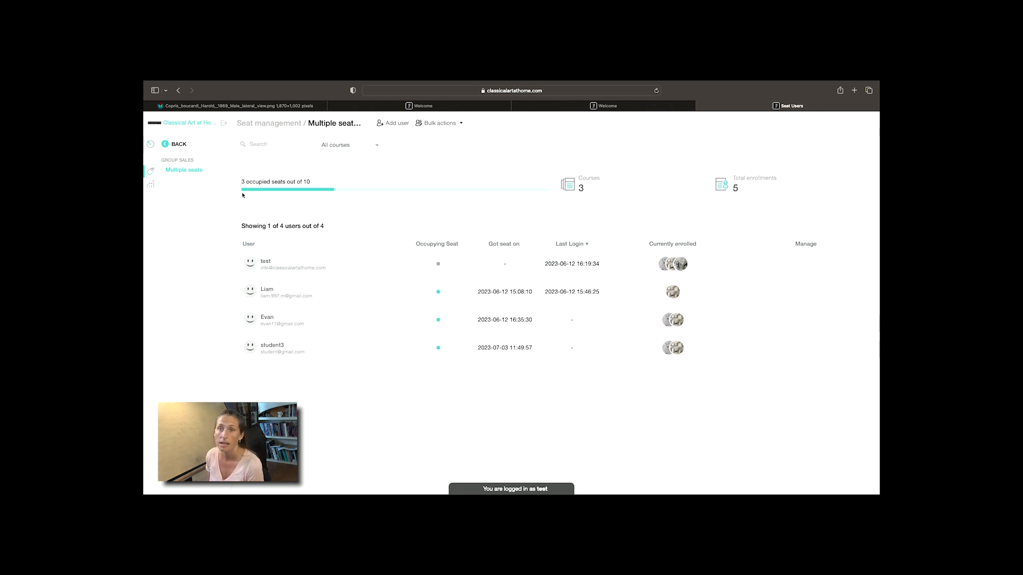
{"action": "mouse_move", "coordinate": [531, 199]}
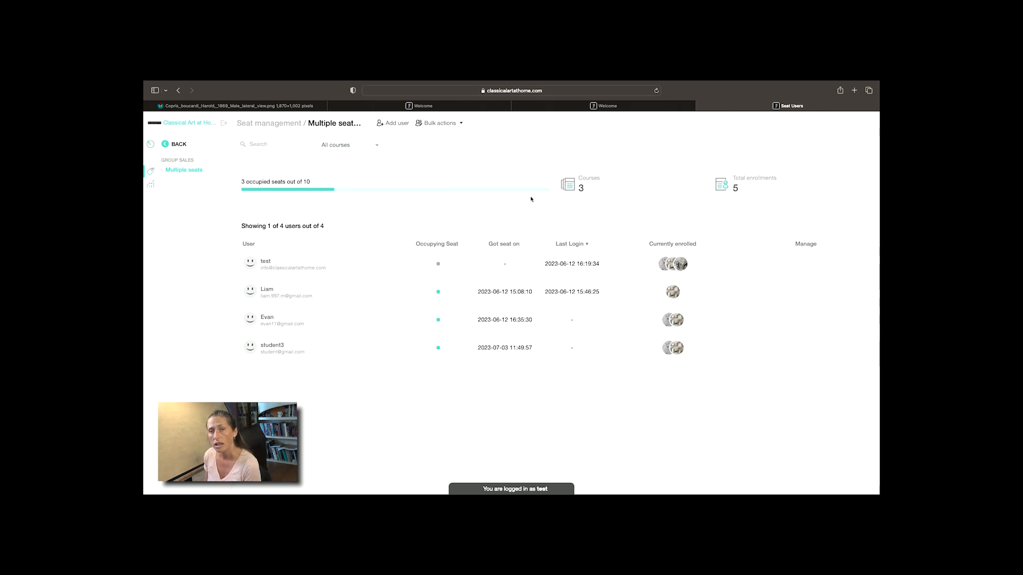
{"action": "mouse_move", "coordinate": [273, 268]}
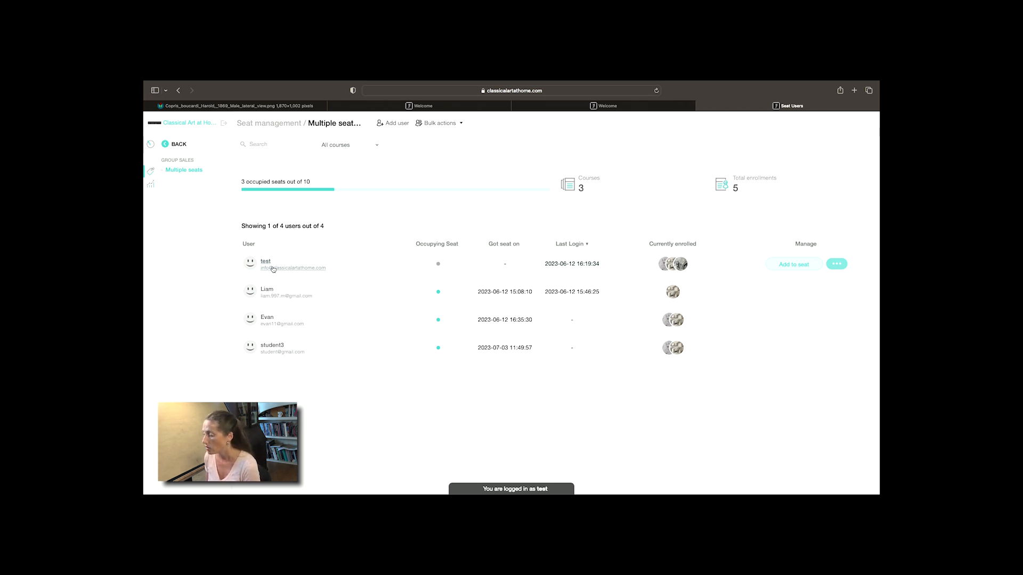
{"action": "mouse_move", "coordinate": [294, 275]}
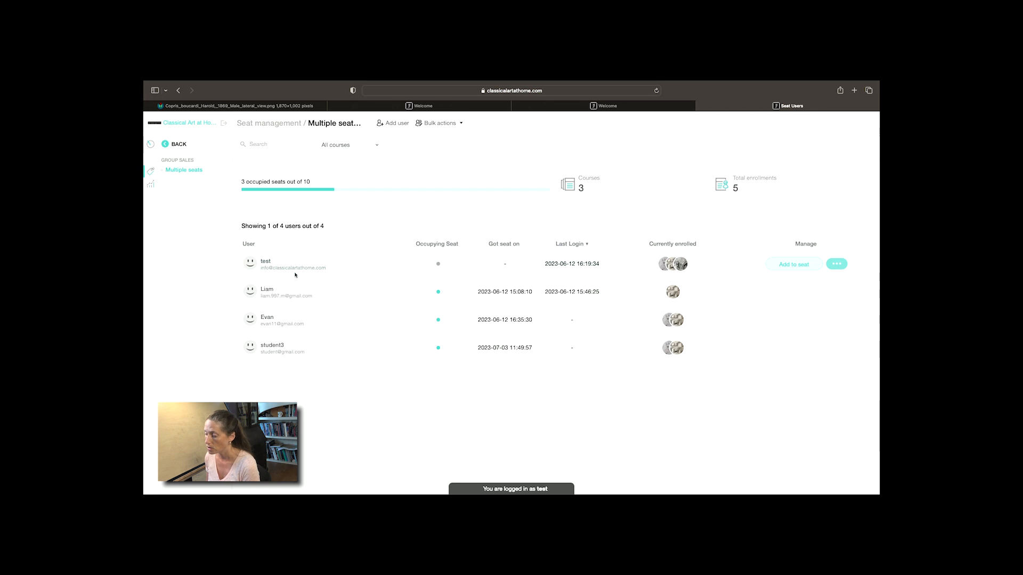
{"action": "mouse_move", "coordinate": [274, 325]}
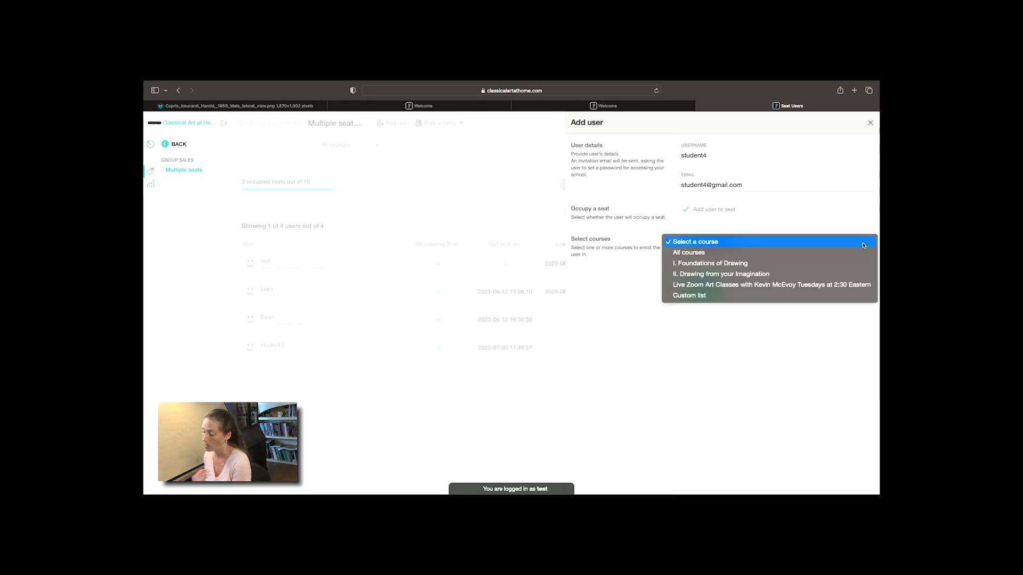
Choose a custom course list for student4 and add the user.
{"action": "left_click", "coordinate": [689, 296]}
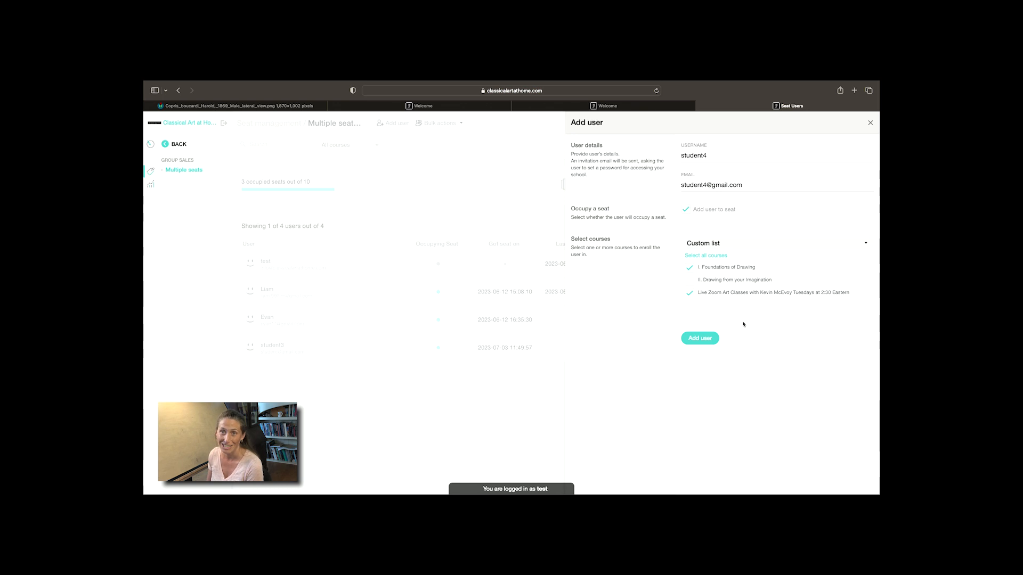
{"action": "left_click", "coordinate": [699, 338]}
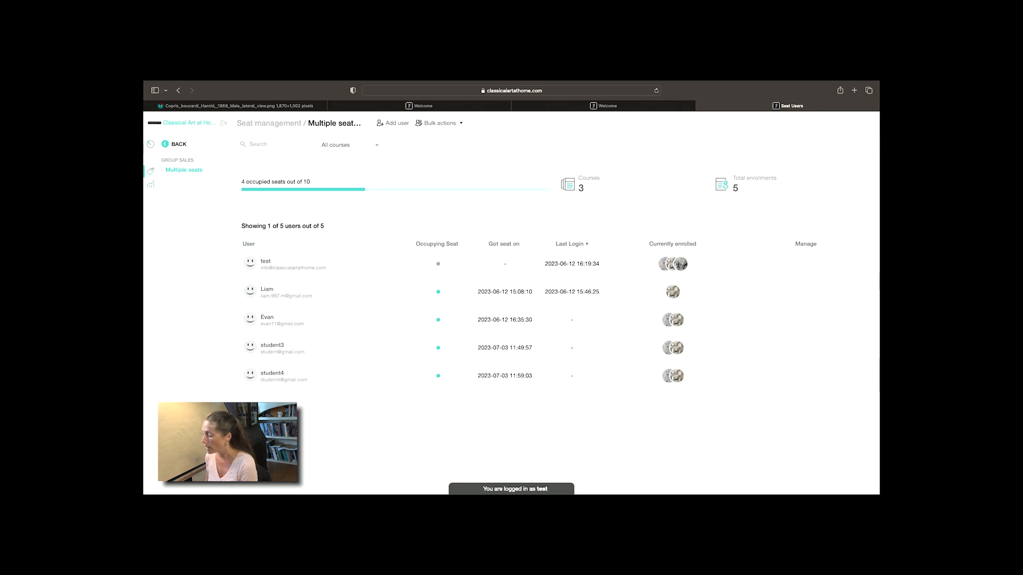
{"action": "mouse_move", "coordinate": [624, 381]}
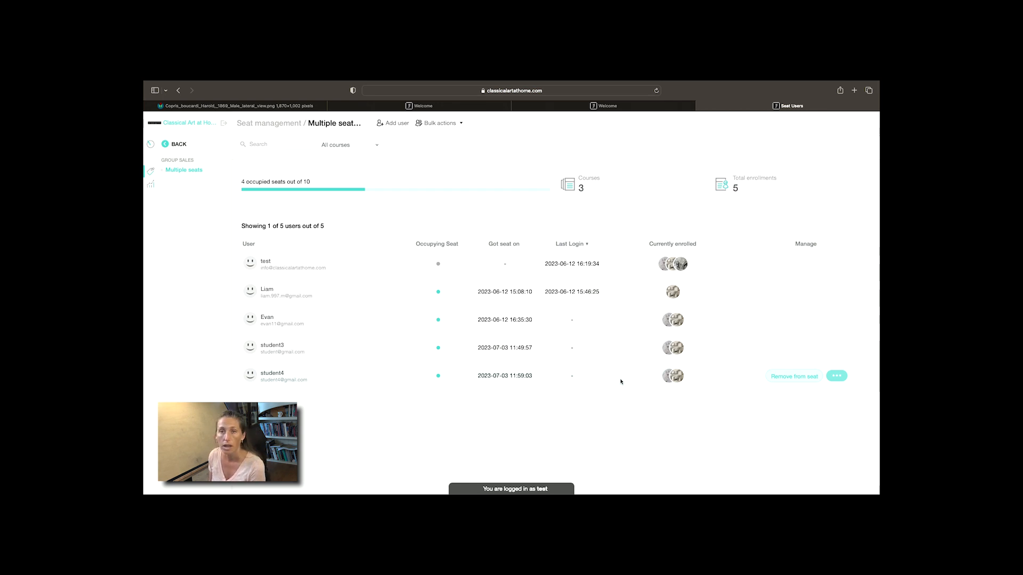
{"action": "mouse_move", "coordinate": [794, 377]}
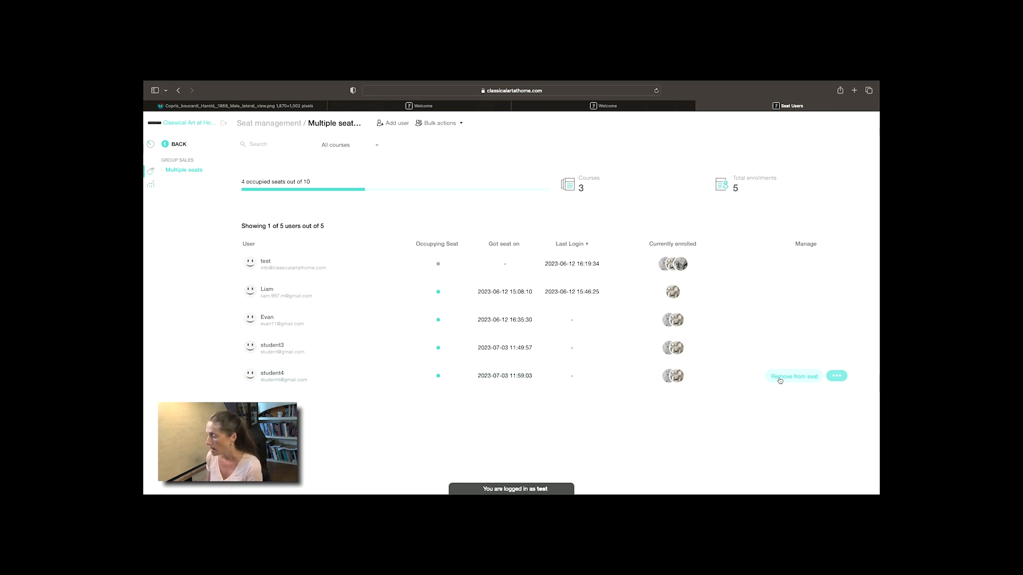
{"action": "mouse_move", "coordinate": [743, 292]}
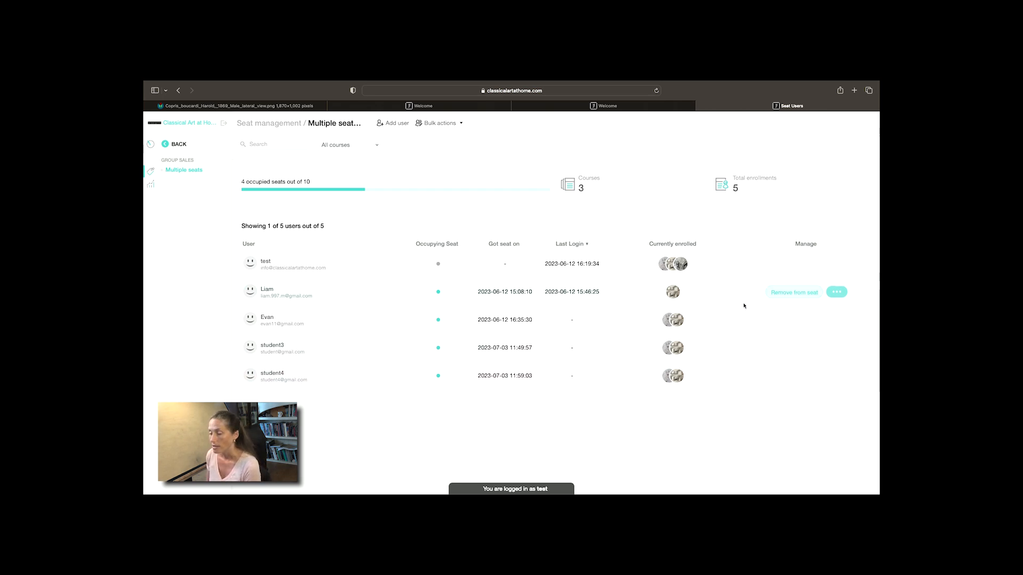
{"action": "mouse_move", "coordinate": [419, 270]}
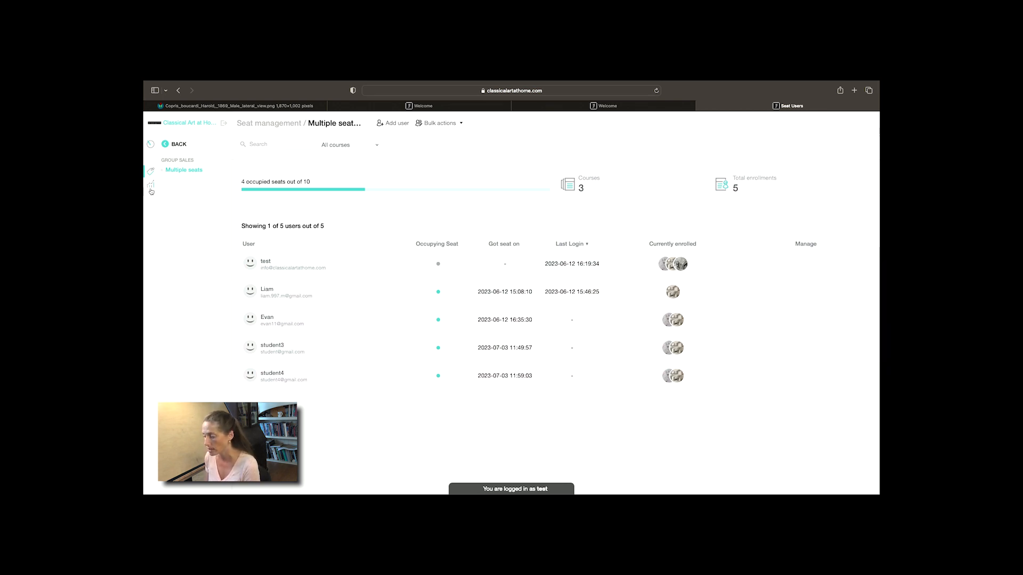
Run the User Progress report listing four users, then open the Review center.
{"action": "left_click", "coordinate": [151, 185]}
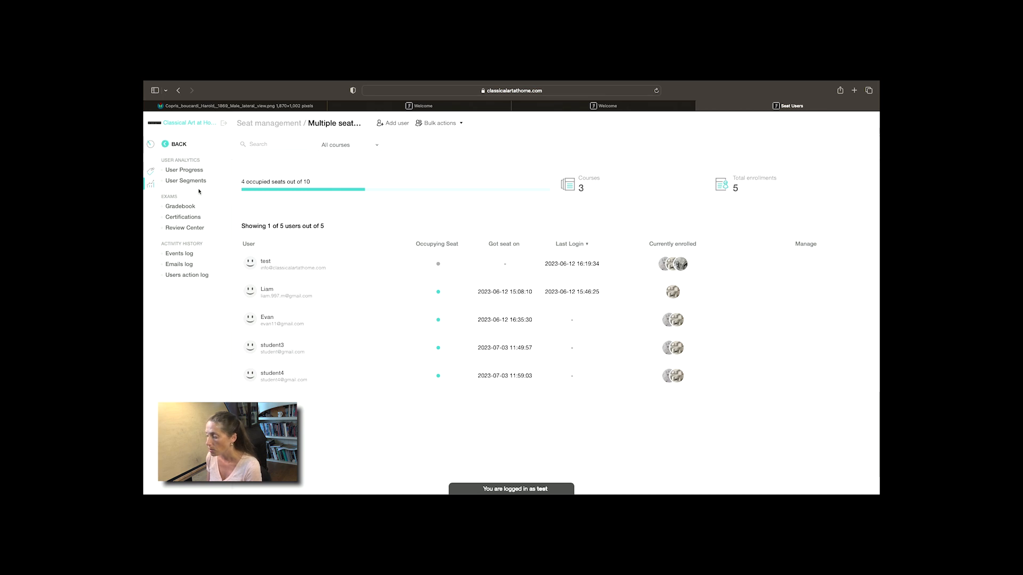
{"action": "mouse_move", "coordinate": [185, 227]}
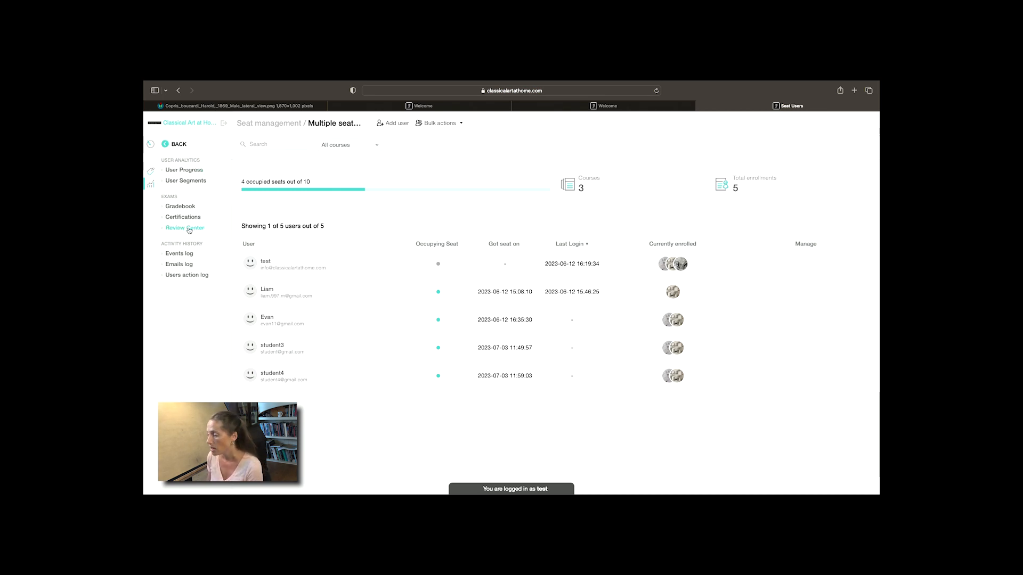
{"action": "mouse_move", "coordinate": [185, 170]}
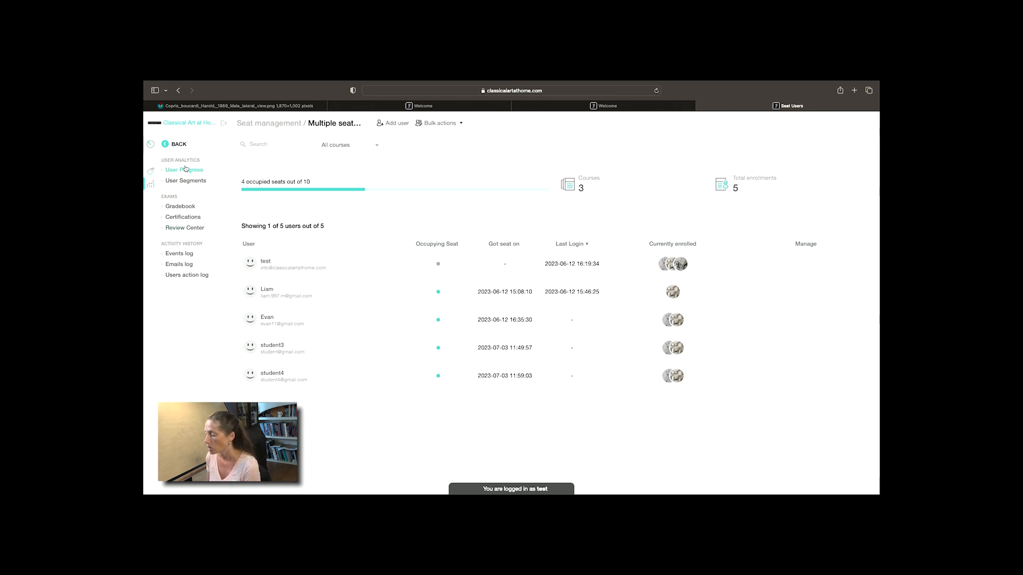
{"action": "left_click", "coordinate": [184, 170]}
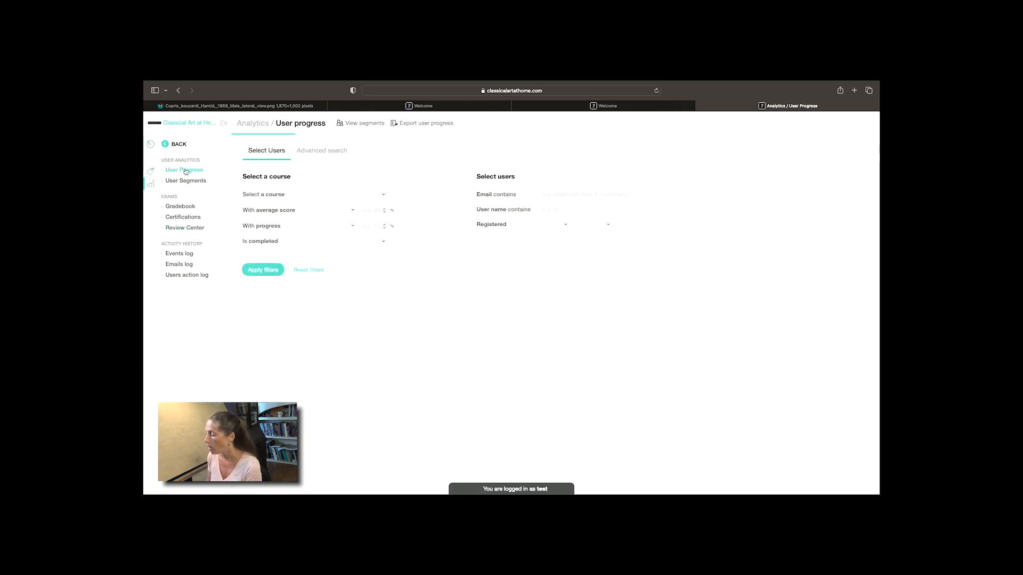
{"action": "left_click", "coordinate": [263, 270]}
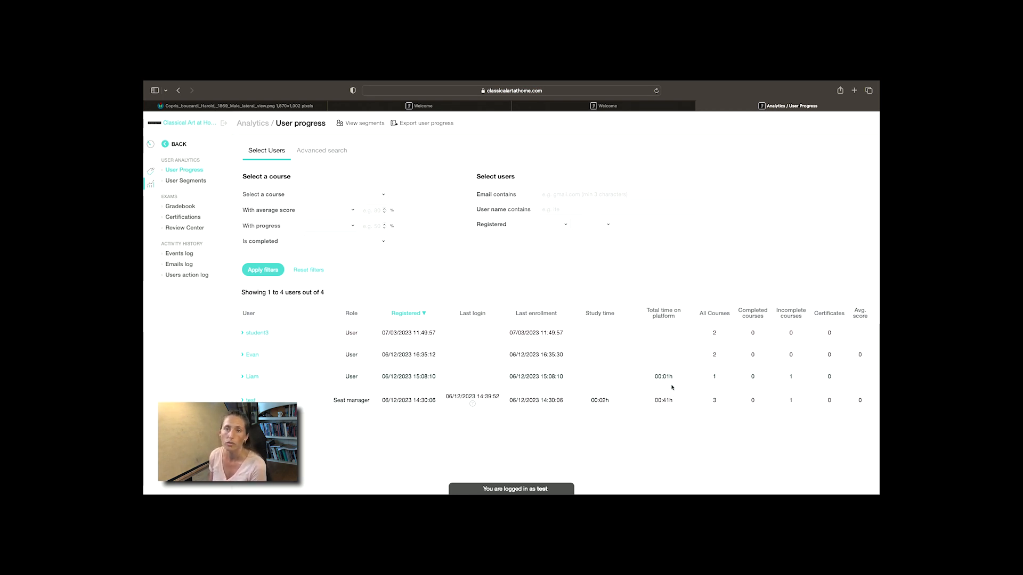
{"action": "left_click", "coordinate": [185, 227]}
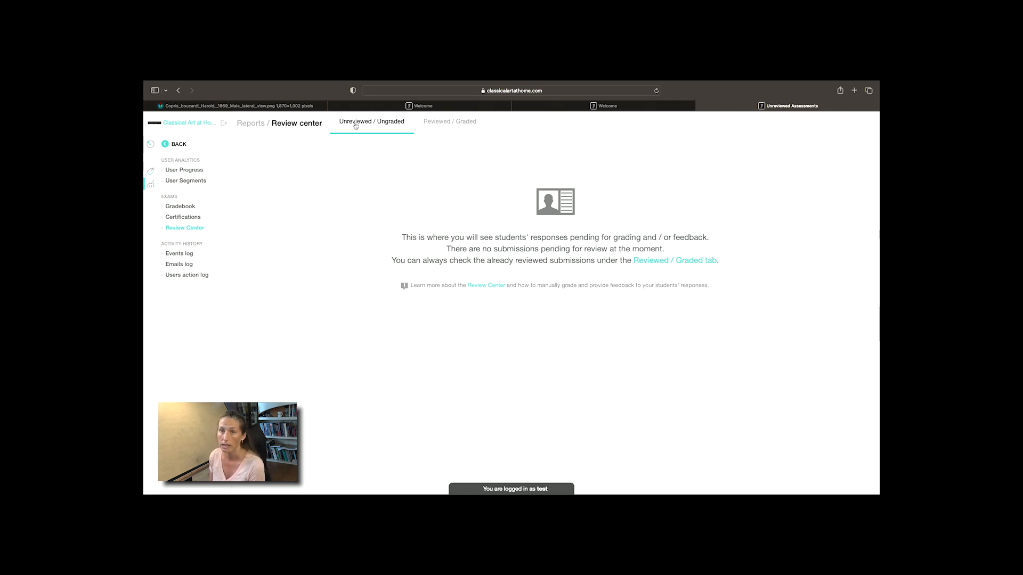
{"action": "mouse_move", "coordinate": [357, 187]}
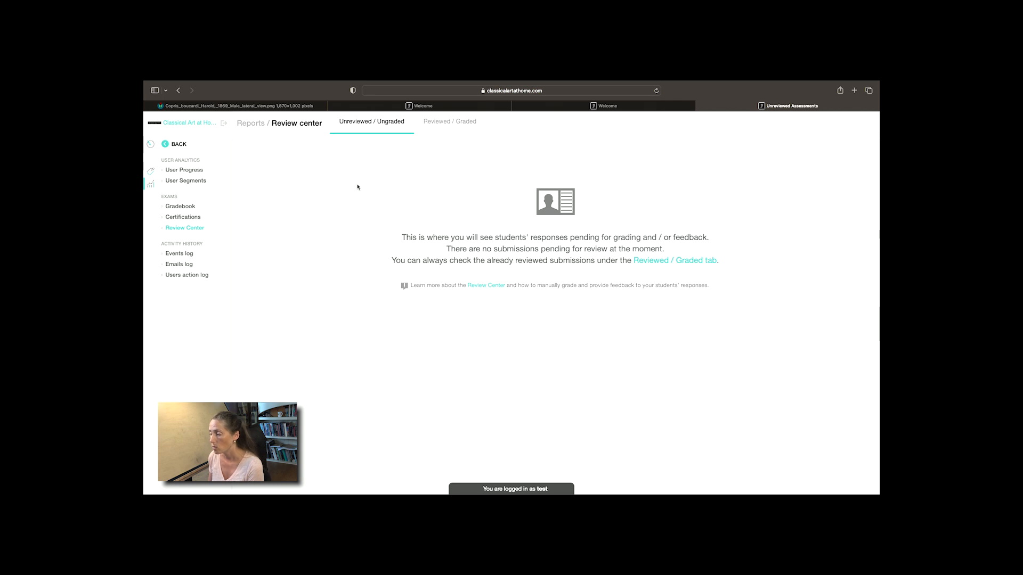
{"action": "mouse_move", "coordinate": [362, 157]}
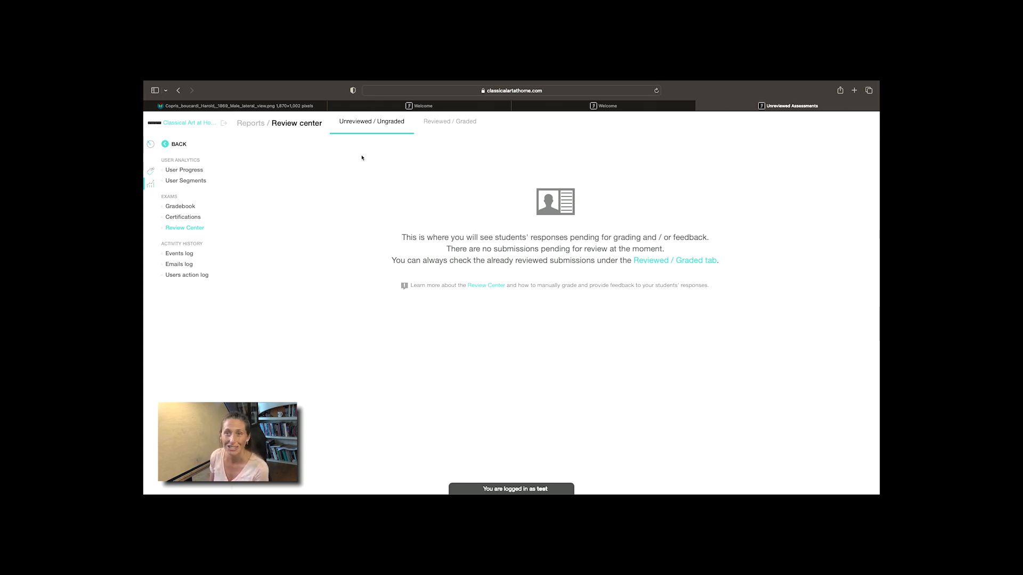
{"action": "mouse_move", "coordinate": [397, 199]}
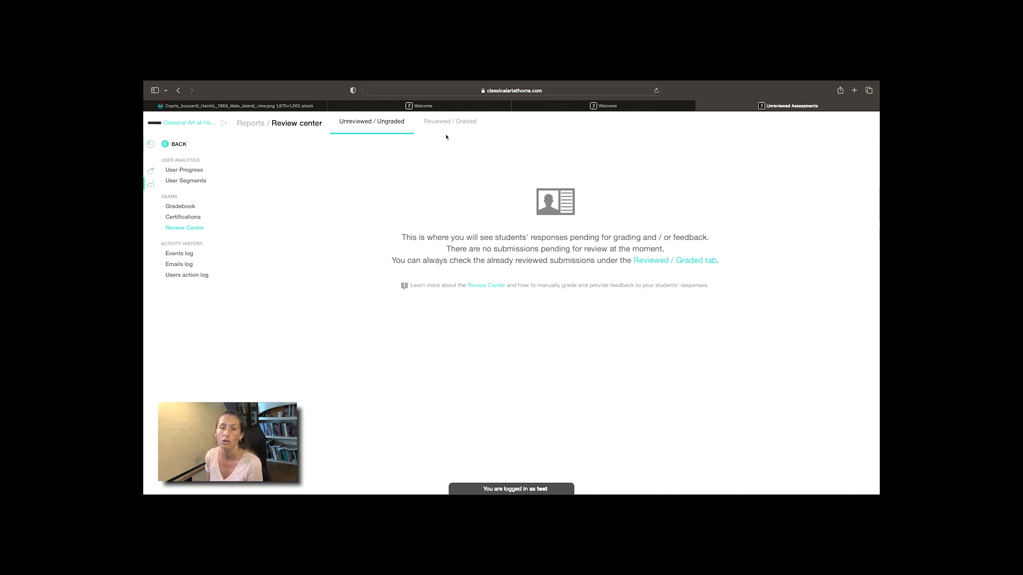
View the graded Foundations of Drawing self-assessment, then go to Gradebook.
{"action": "left_click", "coordinate": [448, 122]}
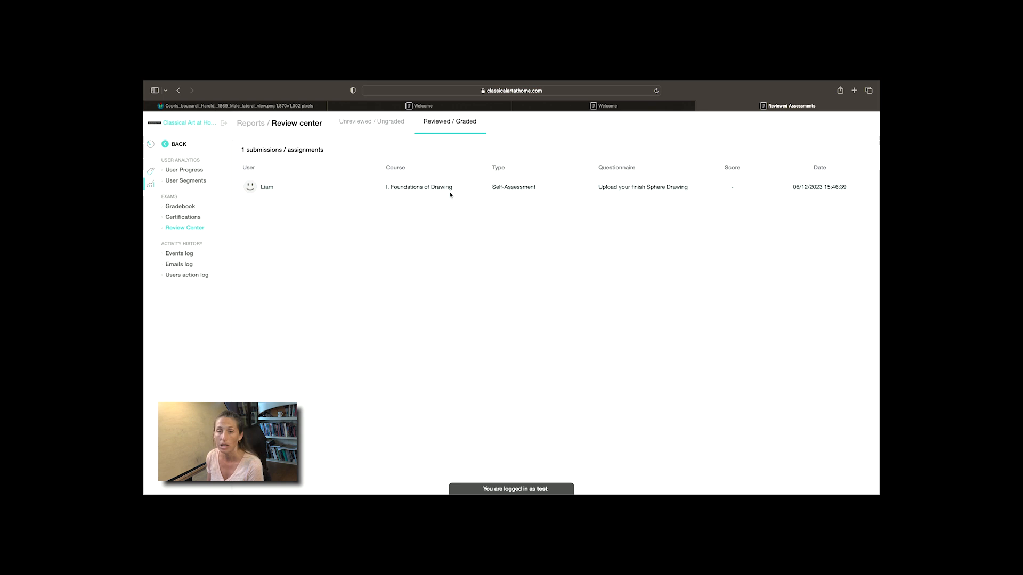
{"action": "mouse_move", "coordinate": [381, 237]}
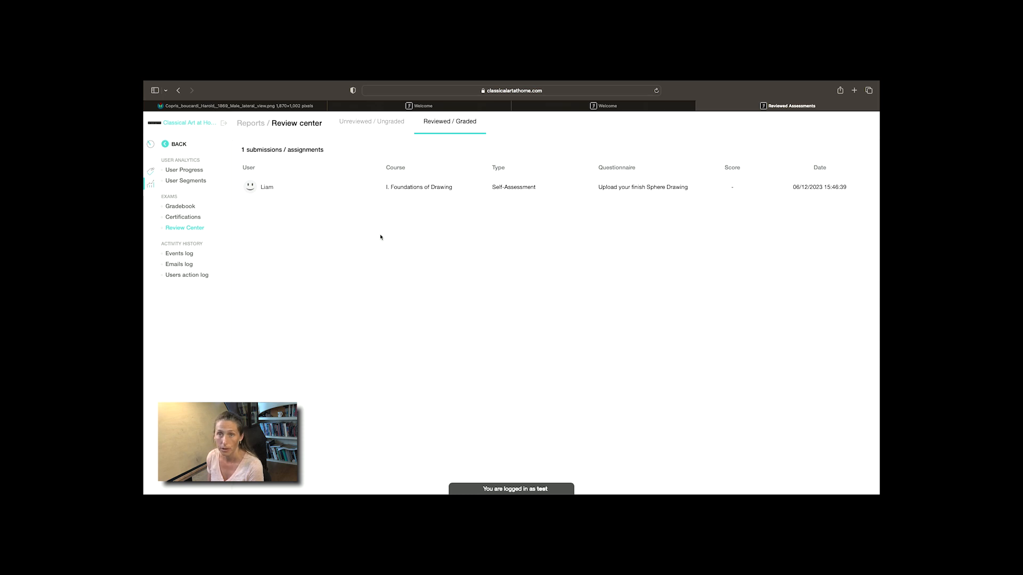
{"action": "left_click", "coordinate": [180, 206]}
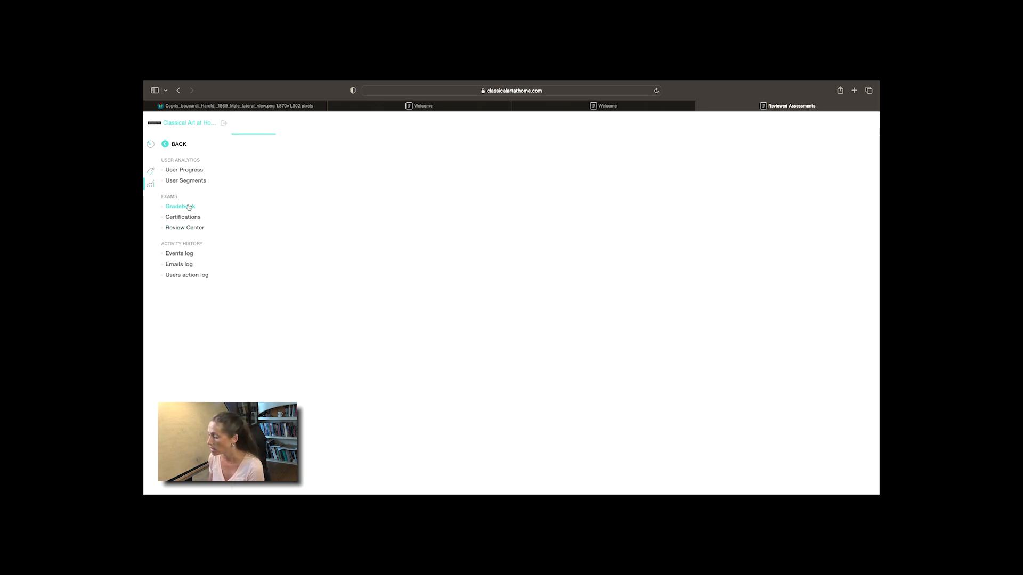
Show the I. Foundations of Drawing gradebook with its five users.
{"action": "left_click", "coordinate": [180, 206]}
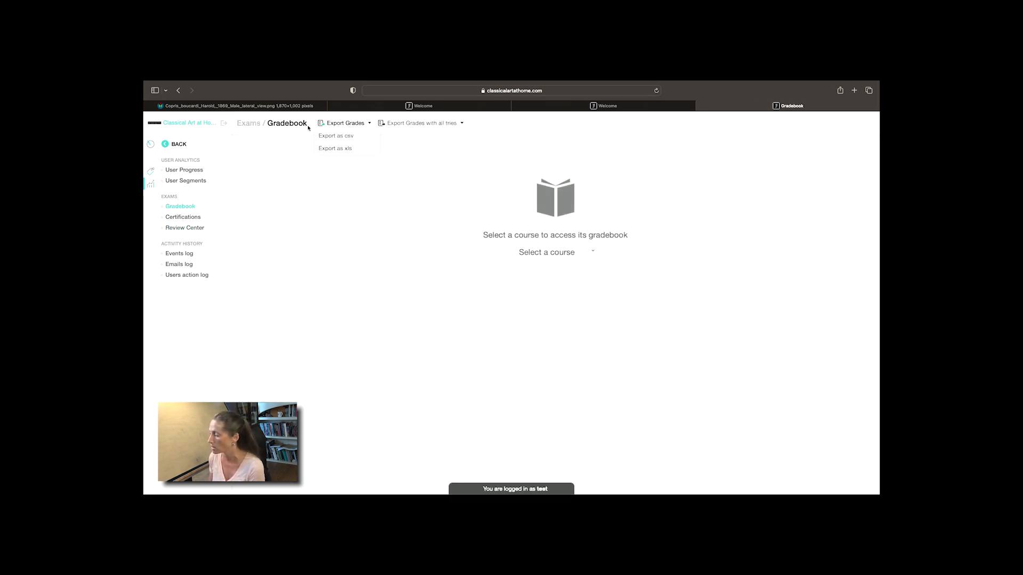
{"action": "left_click", "coordinate": [554, 252]}
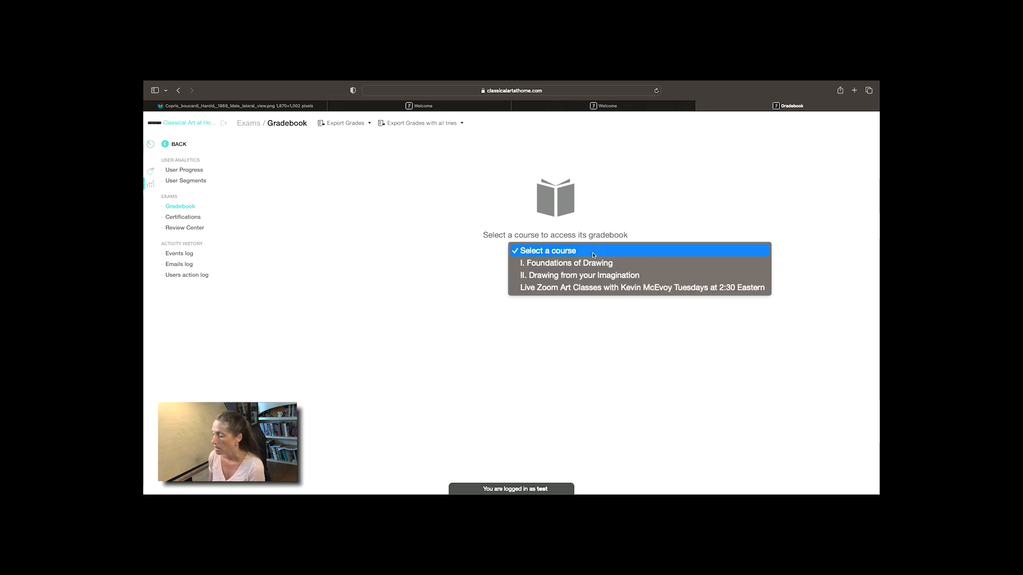
{"action": "left_click", "coordinate": [566, 263]}
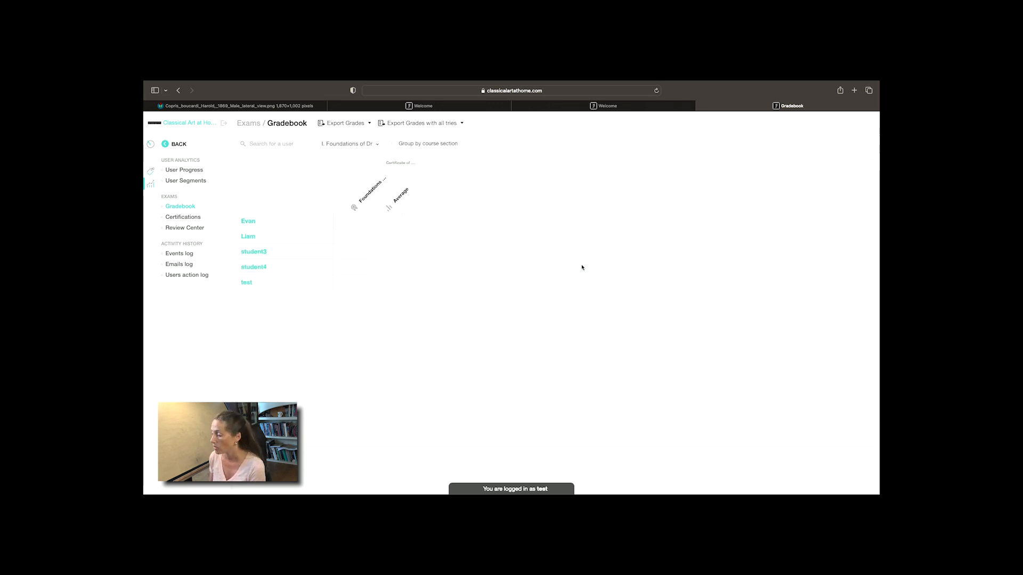
{"action": "mouse_move", "coordinate": [339, 296]}
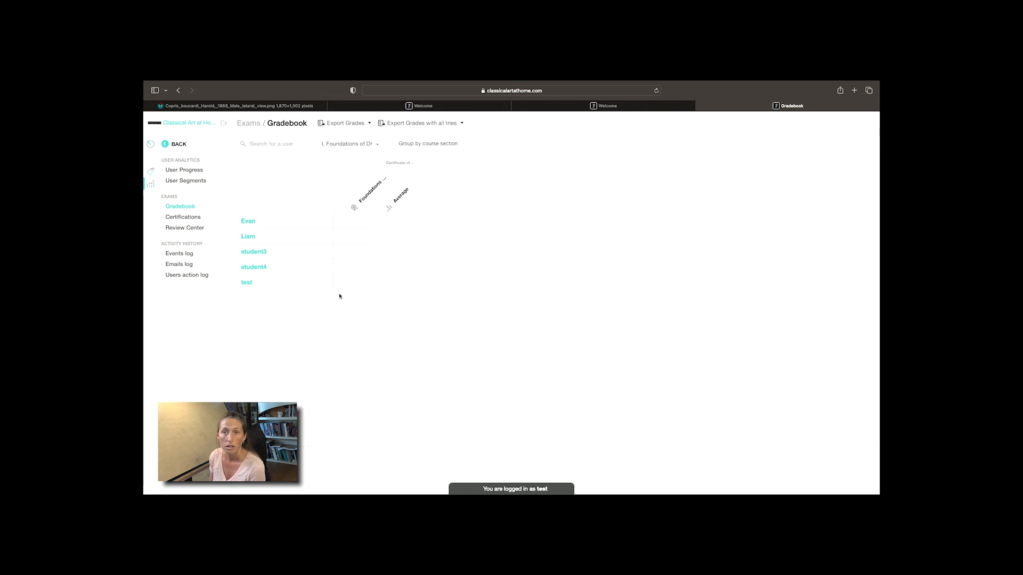
{"action": "mouse_move", "coordinate": [384, 293]}
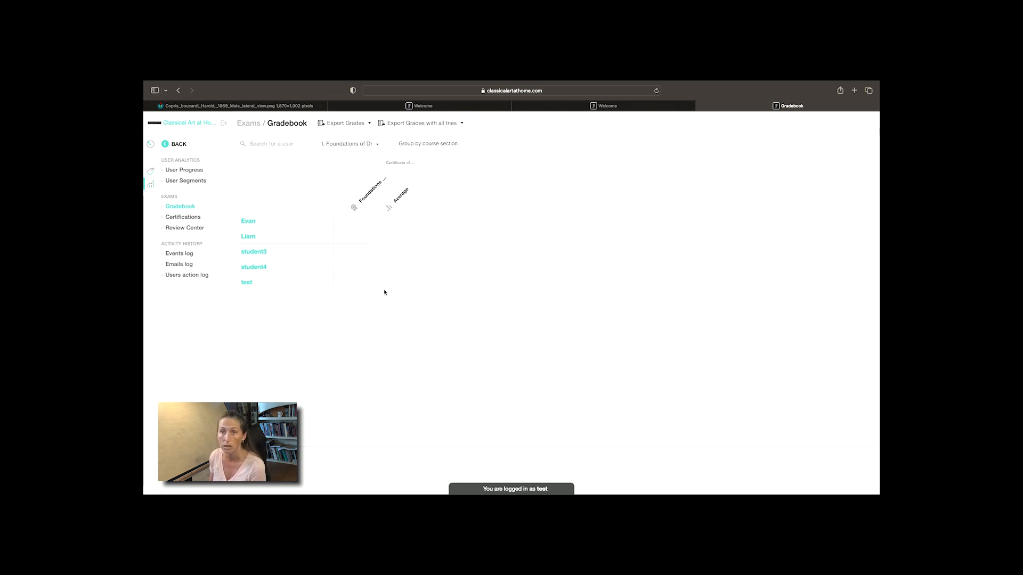
{"action": "mouse_move", "coordinate": [368, 241]}
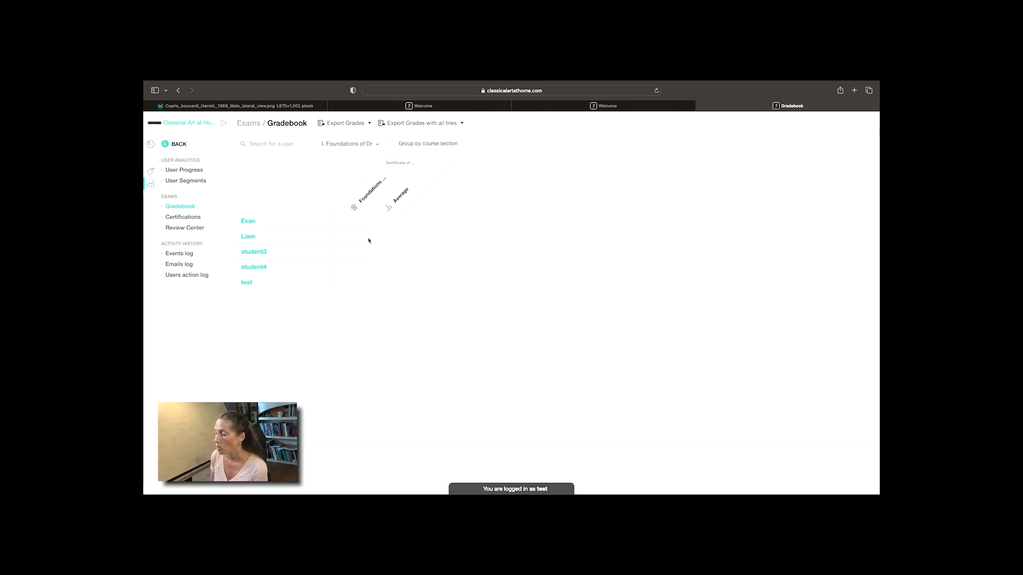
{"action": "mouse_move", "coordinate": [351, 235]}
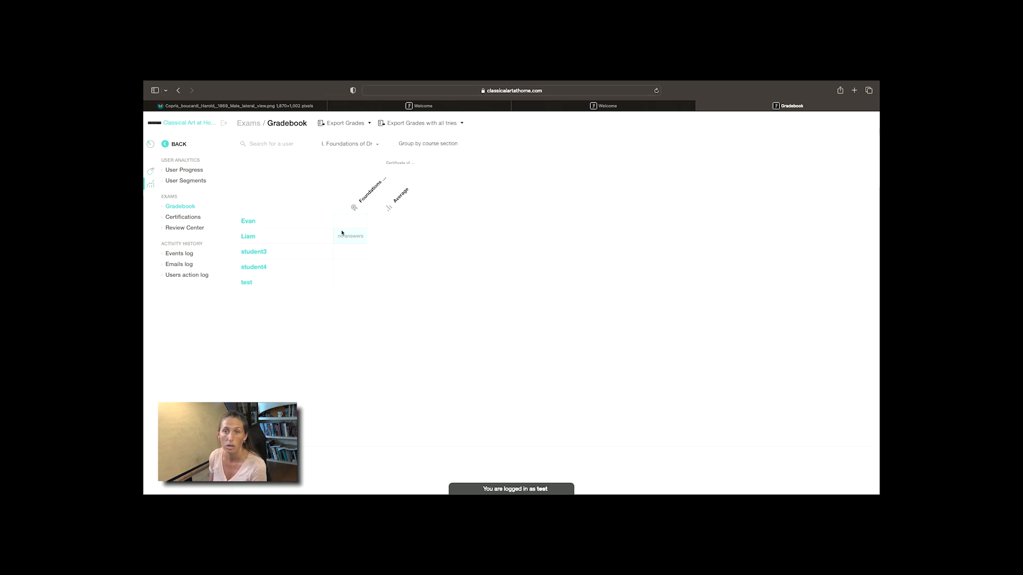